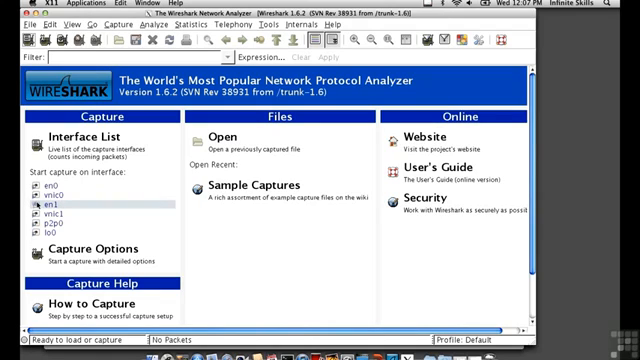
Step: Start a live capture on the en1 network interface
double_click(44, 190)
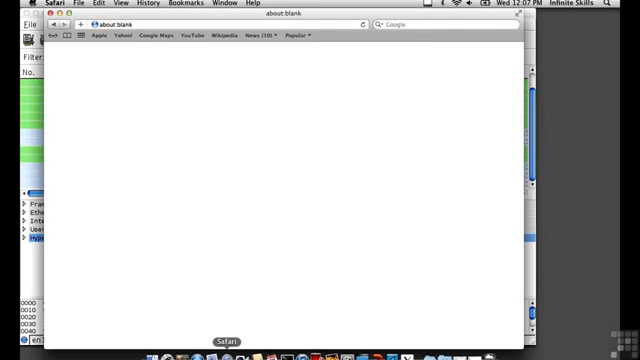
click(150, 24)
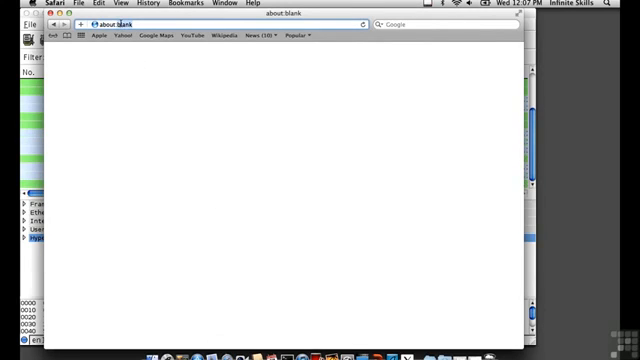
text(www.google.com)
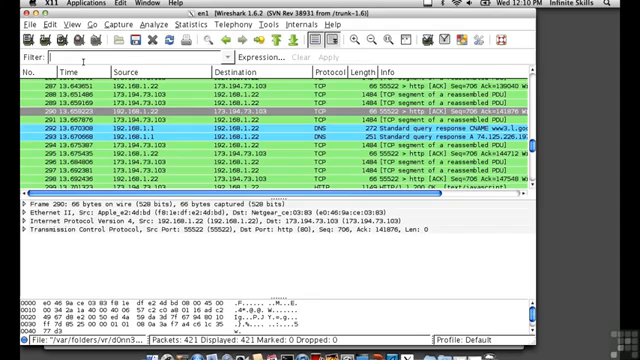
Step: Begin entering an http display filter in the Filter field
text(htt)
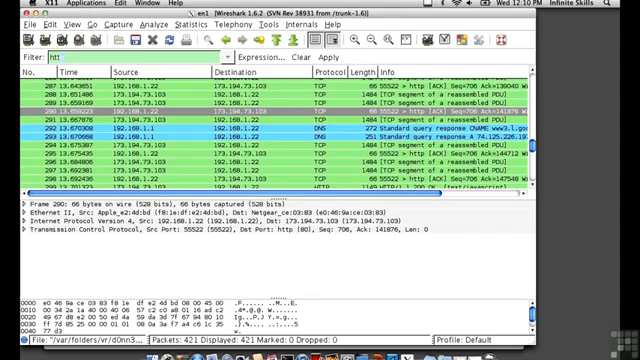